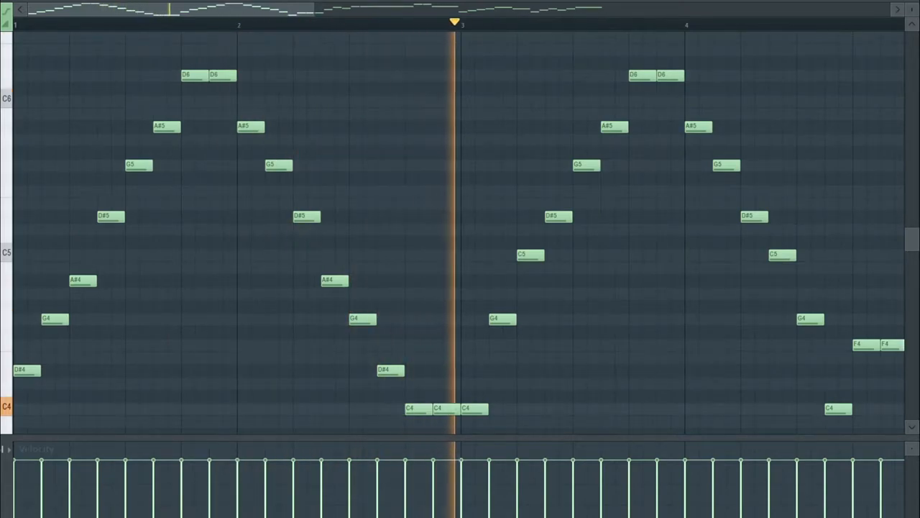
- Browse to the 5. Keyboard program bank in Sakura's Presets Library and view its KBD presets
scroll("right", 3)
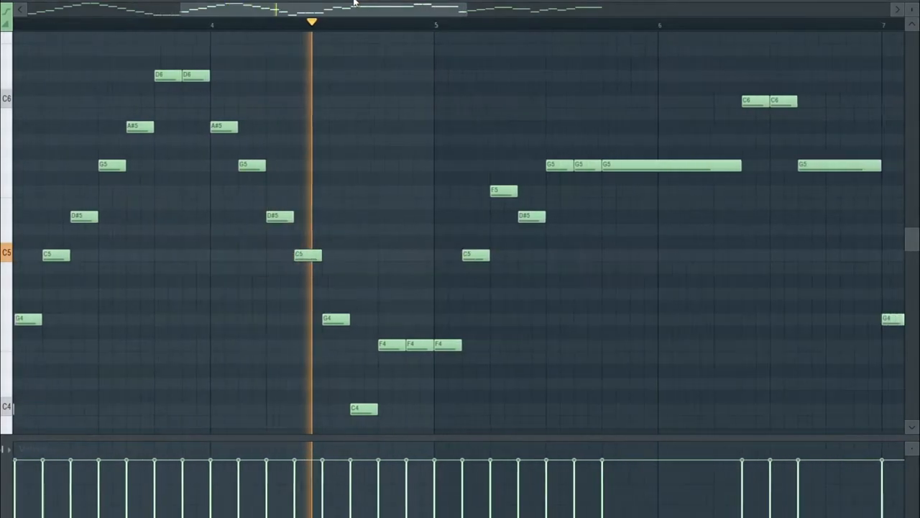
scroll("right", 3)
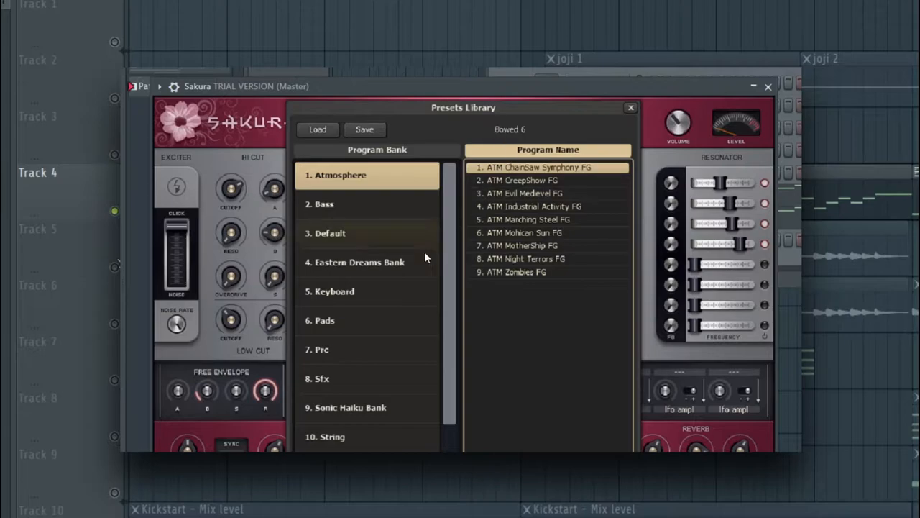
left_click(333, 290)
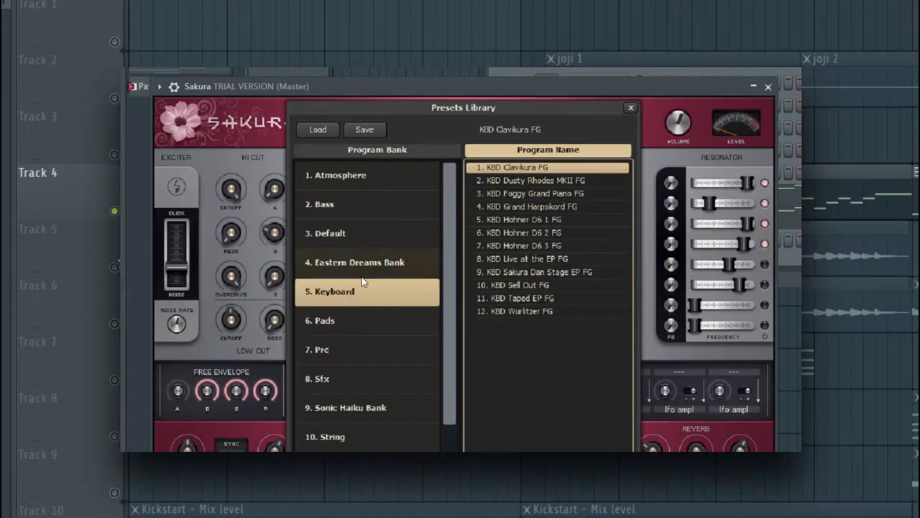
left_click(359, 262)
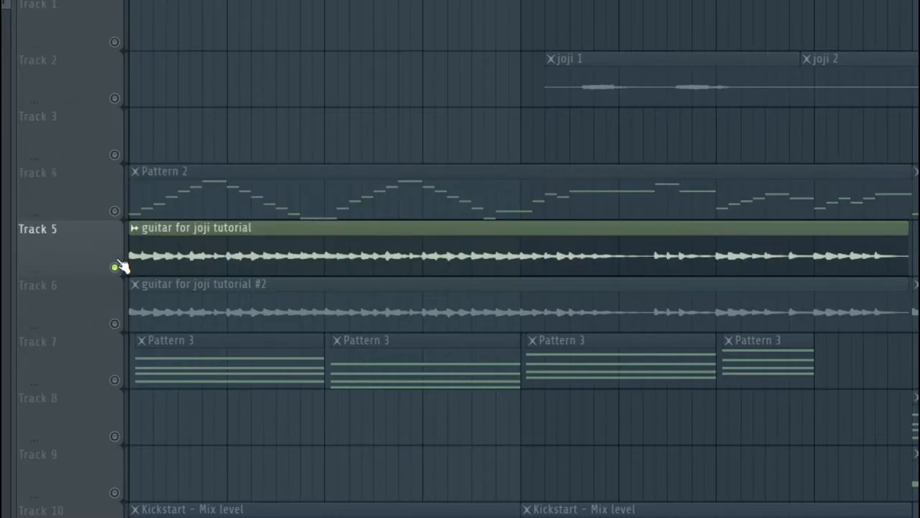
scroll("down", 3)
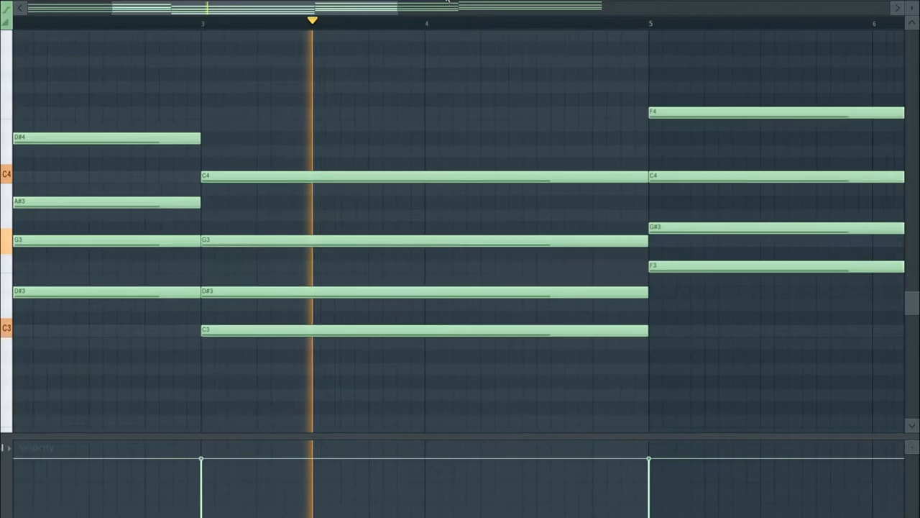
scroll("right", 3)
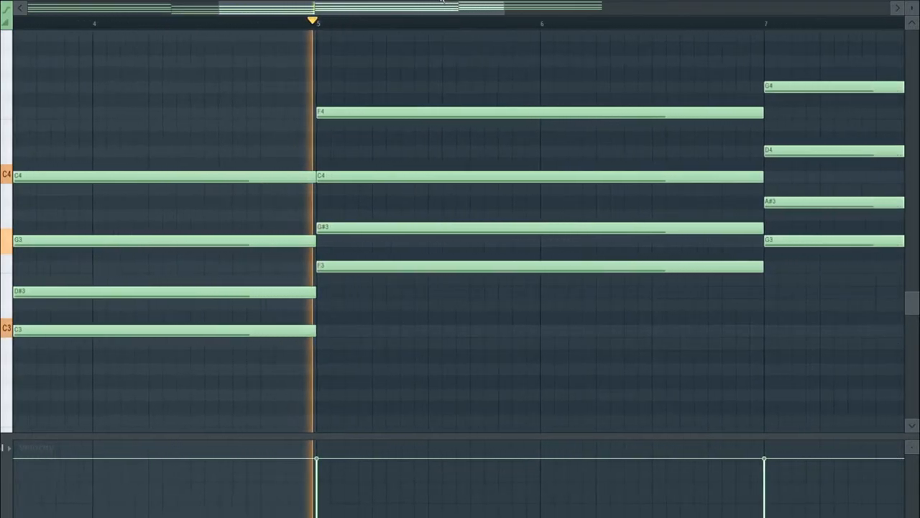
scroll("right", 3)
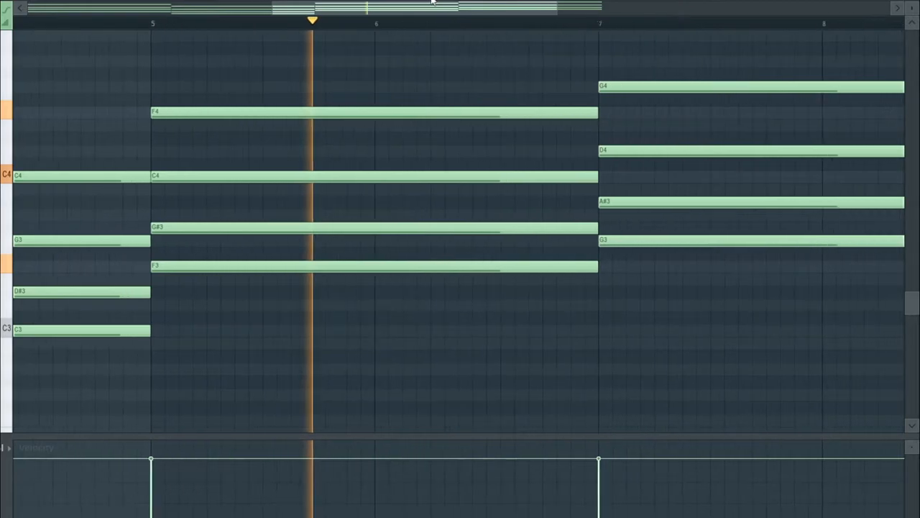
scroll("right", 3)
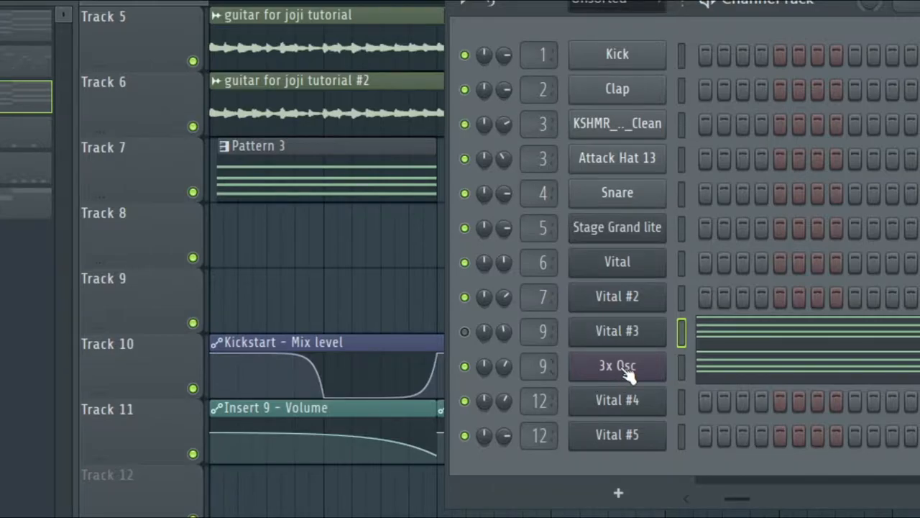
- Bring up the 3x Osc synth window from its Channel Rack button
left_click(616, 366)
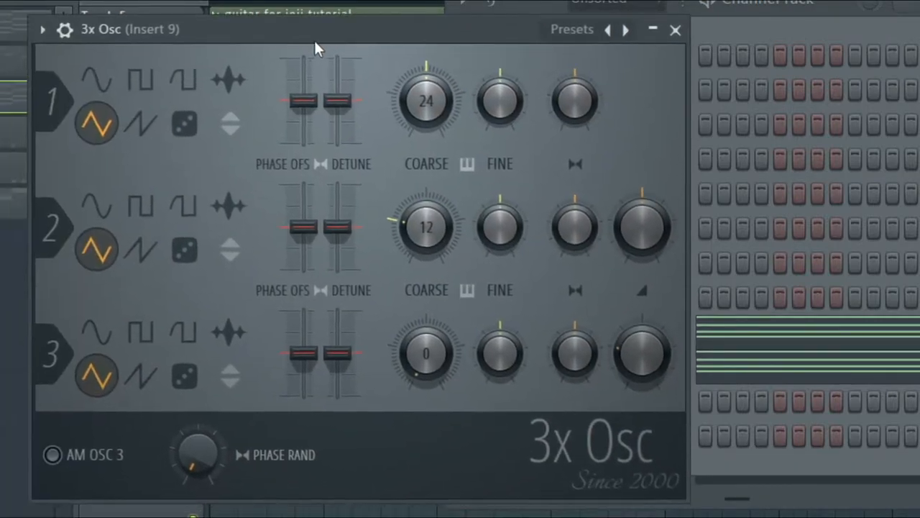
mouse_move(133, 75)
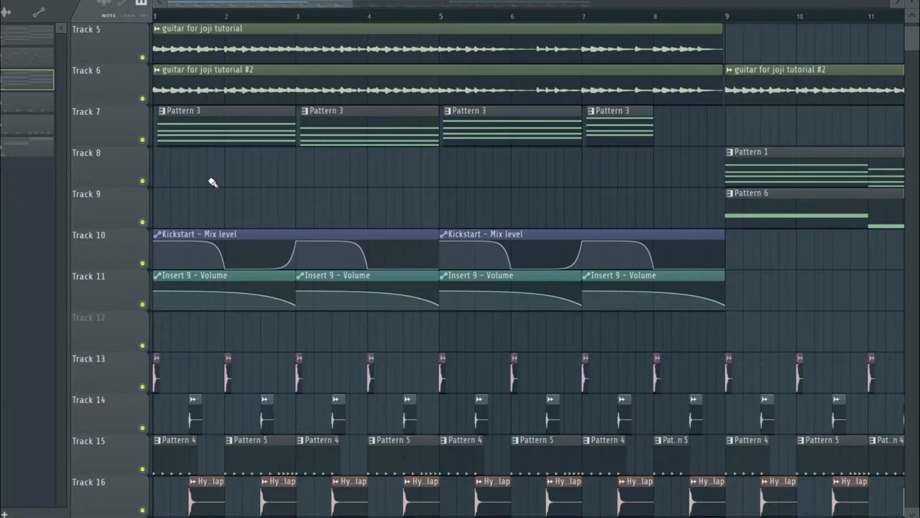
mouse_move(216, 173)
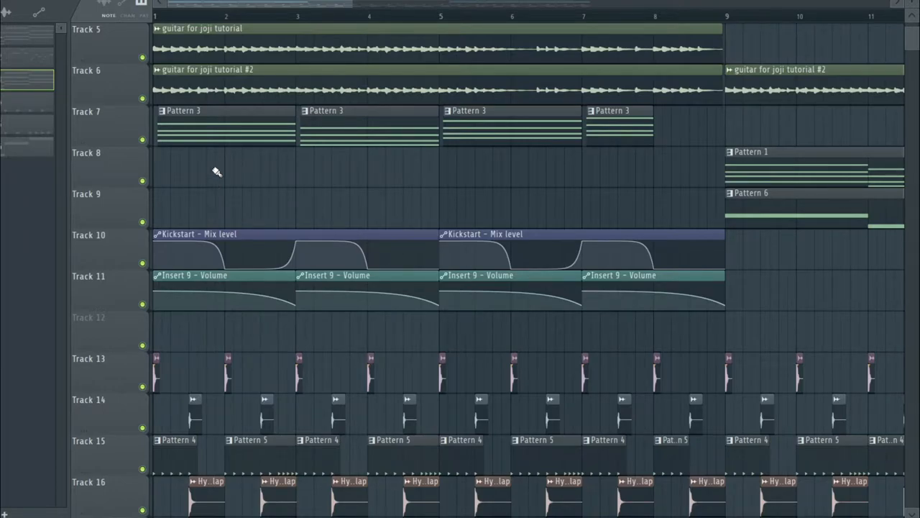
mouse_move(253, 194)
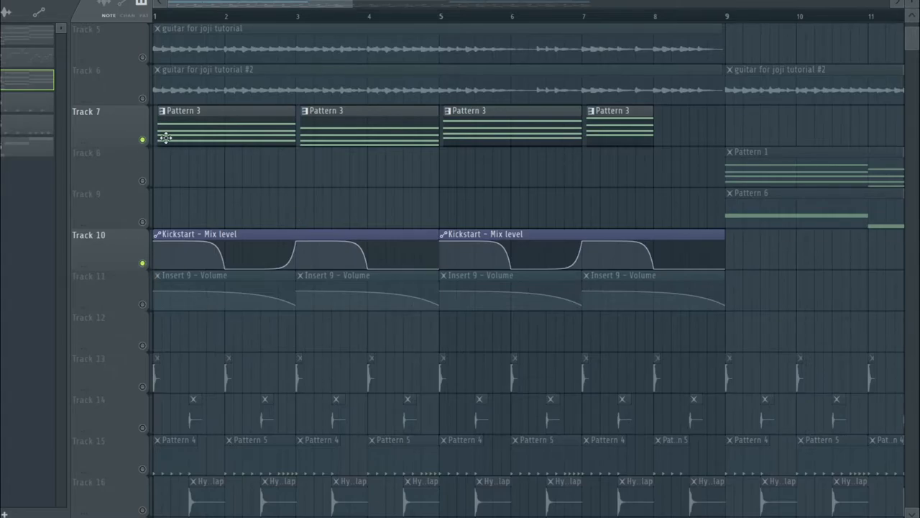
mouse_move(226, 173)
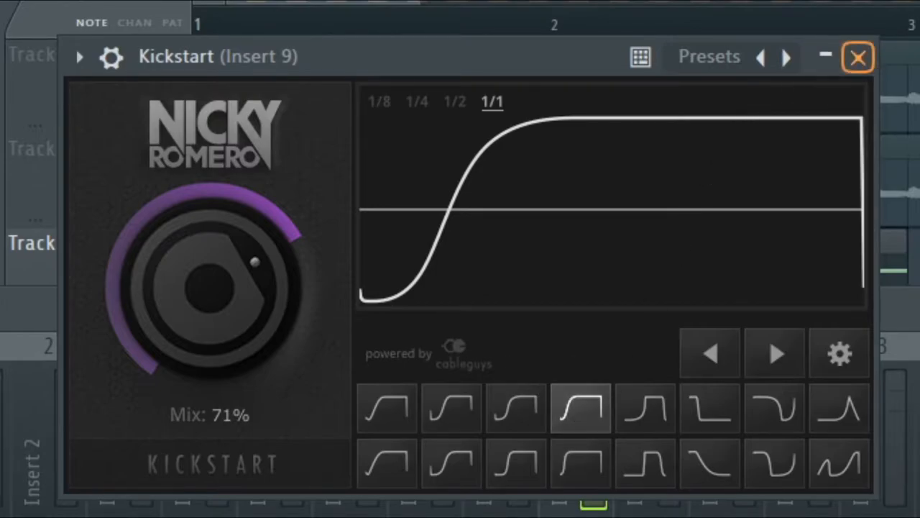
- Close the Kickstart (Insert 9) effect window after reviewing its 71% mix curve
left_click(856, 57)
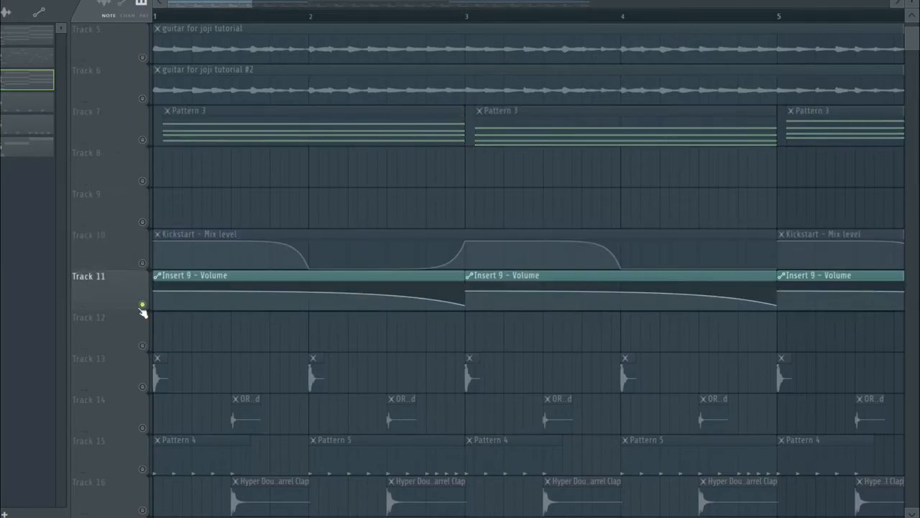
mouse_move(382, 95)
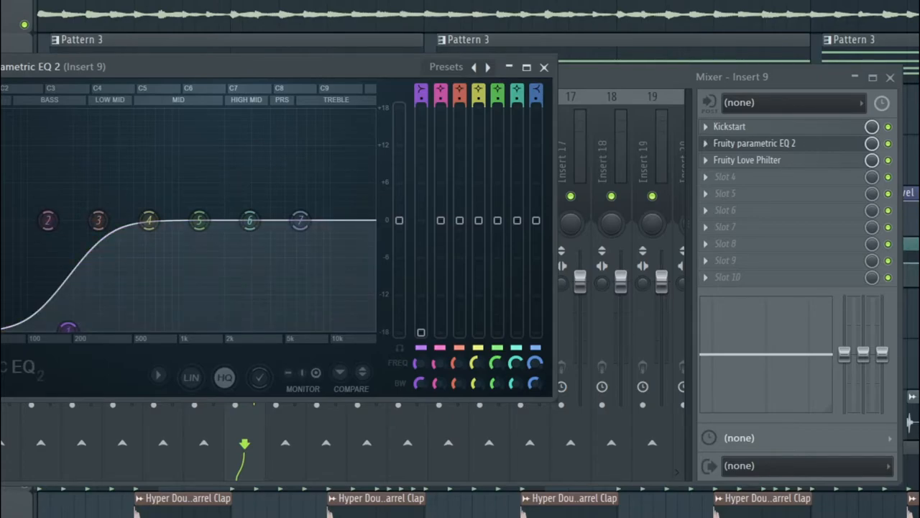
- Show Fruity parametric EQ 2 in Insert 9's effect slots with its low-cut curve
left_click(746, 160)
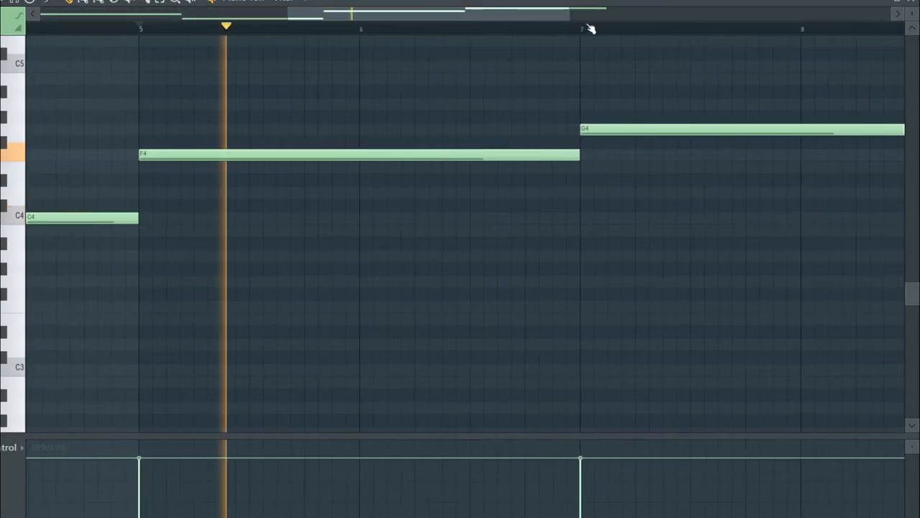
- Close the bass piano roll and bring up Vital #4's pattern notes instead
left_click(581, 29)
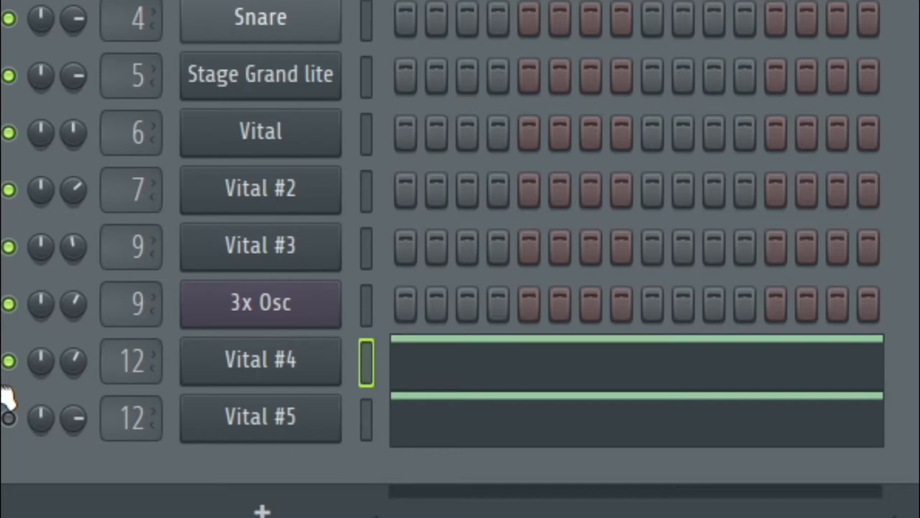
double_click(632, 363)
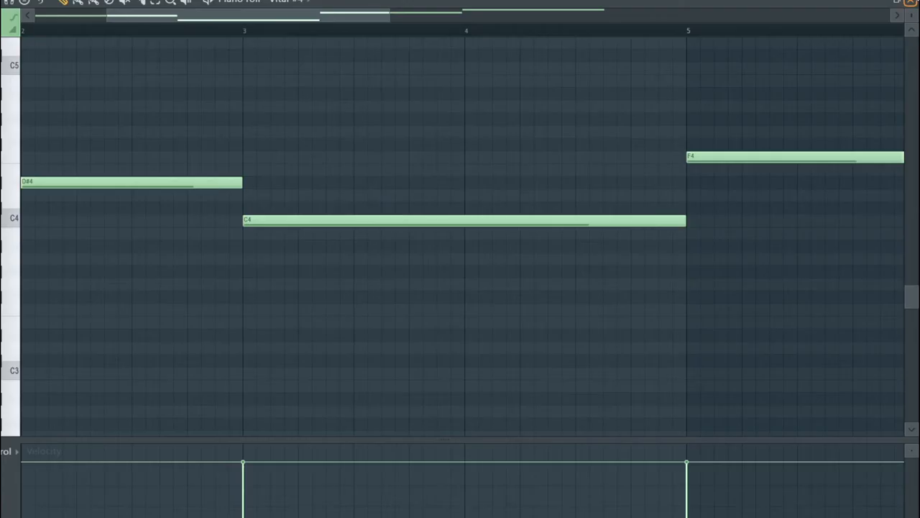
mouse_move(769, 310)
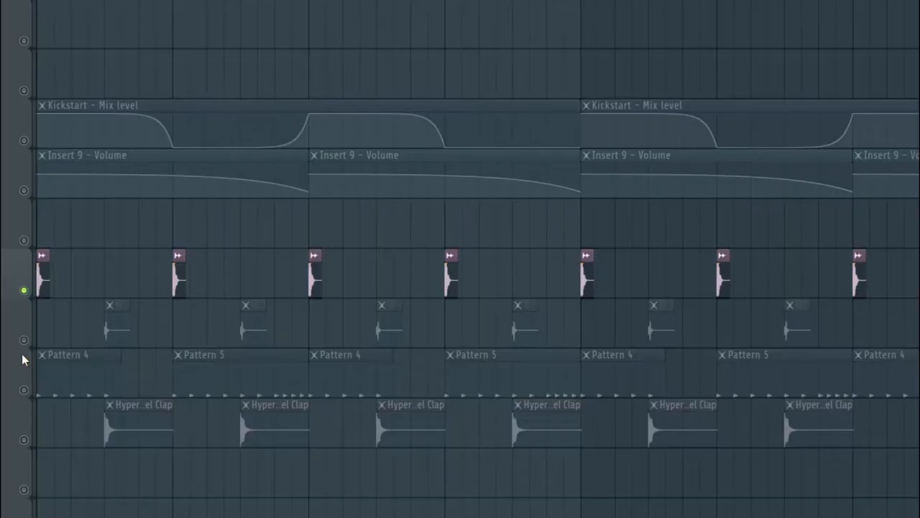
mouse_move(32, 266)
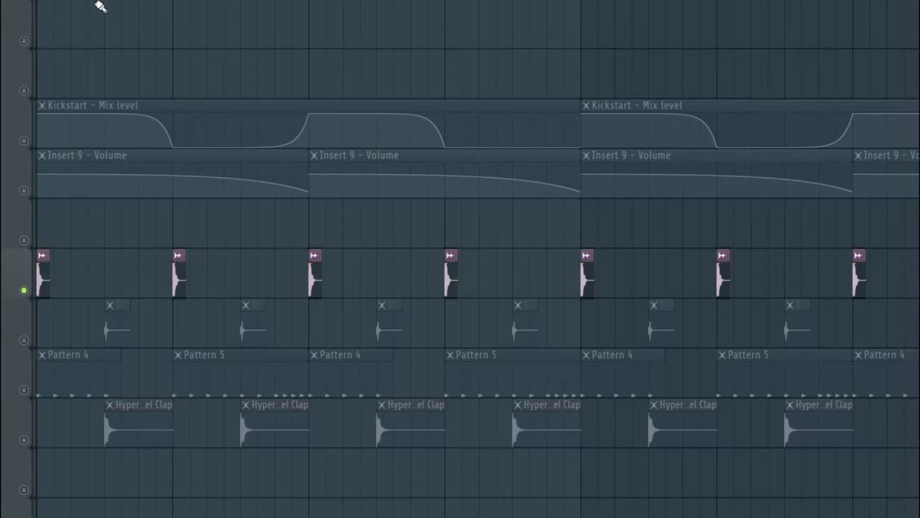
mouse_move(204, 374)
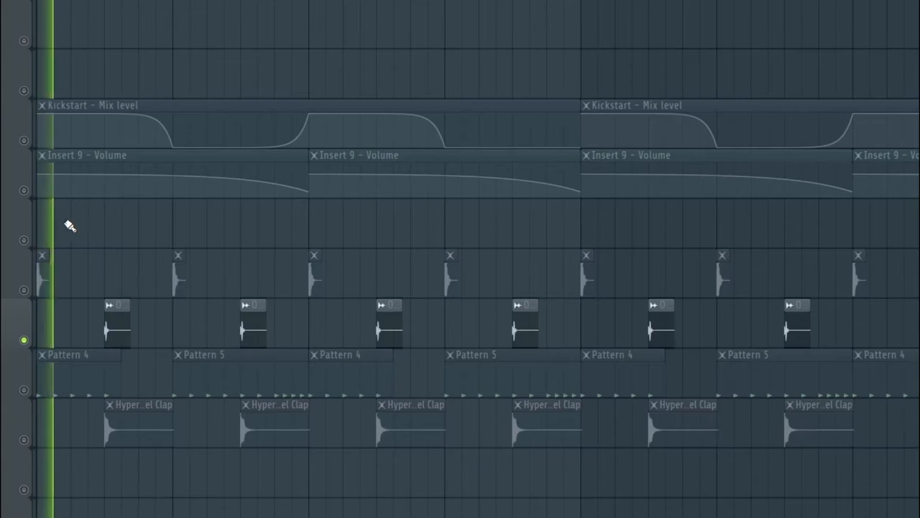
scroll("down", 3)
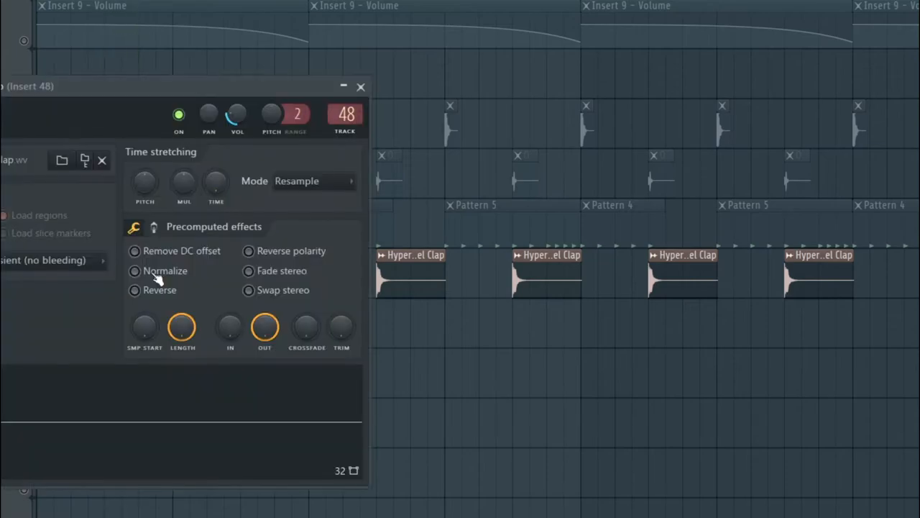
- Show the Hyper clap channel settings with Normalize under Precomputed effects
left_click(359, 86)
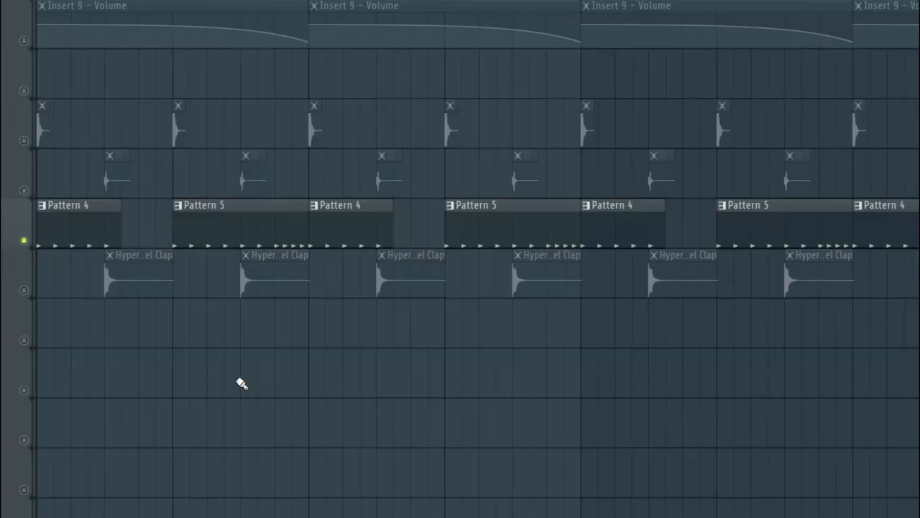
mouse_move(45, 227)
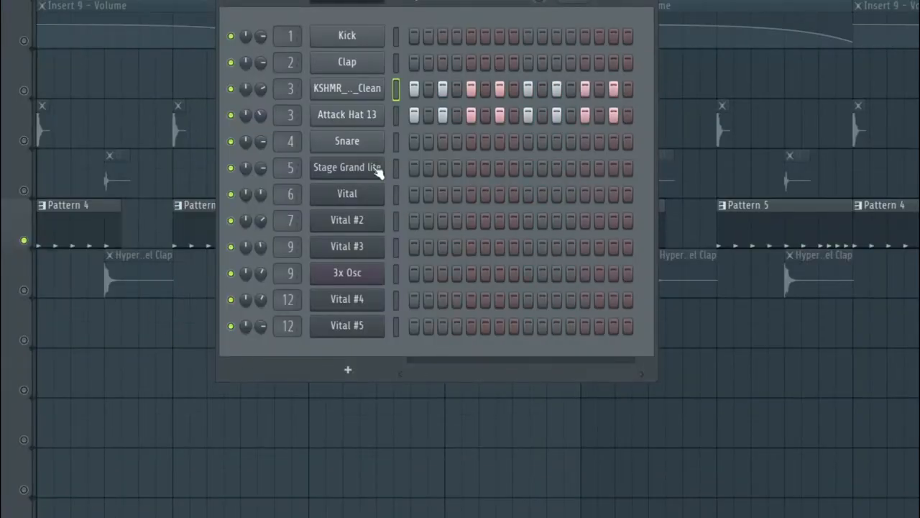
- Fill the KSHMR sample channel with a hit every 2 steps
right_click(346, 167)
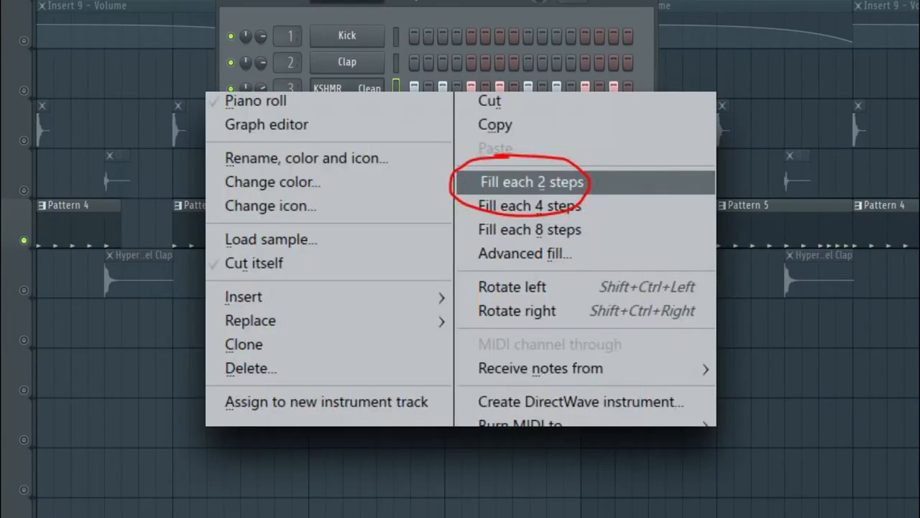
left_click(532, 182)
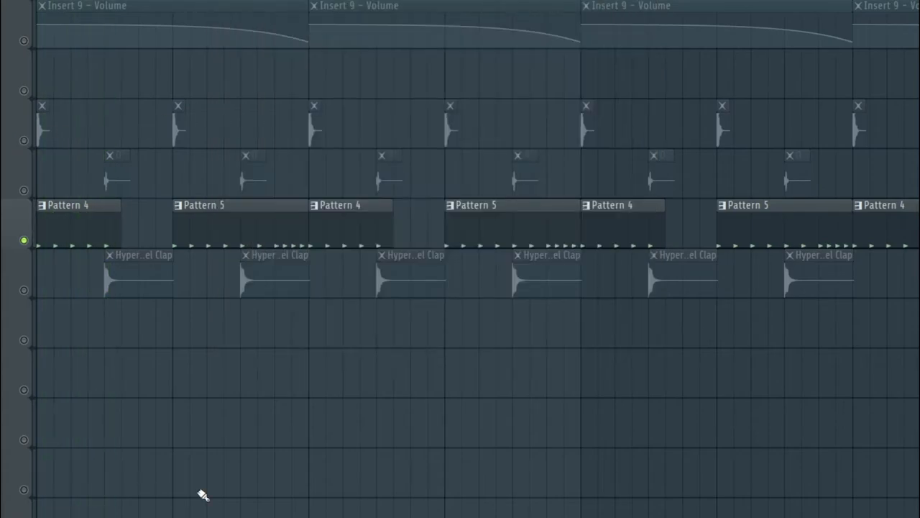
mouse_move(222, 277)
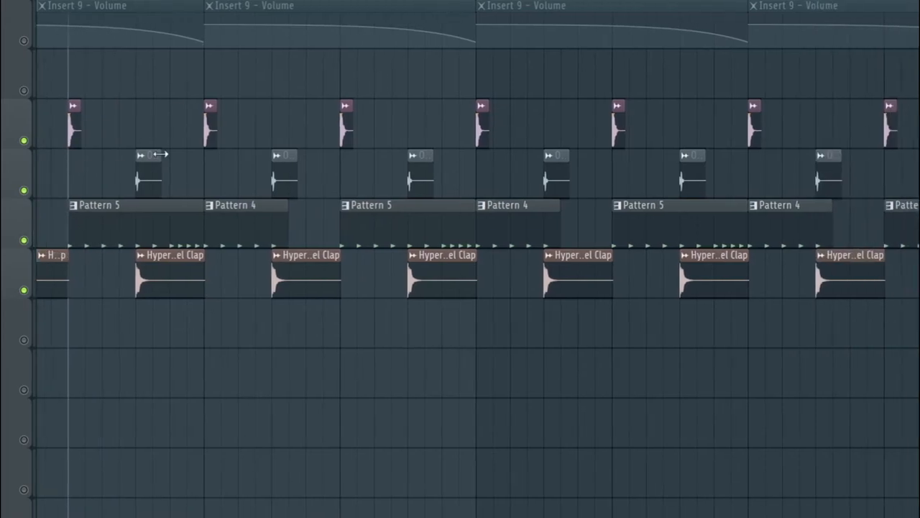
mouse_move(154, 266)
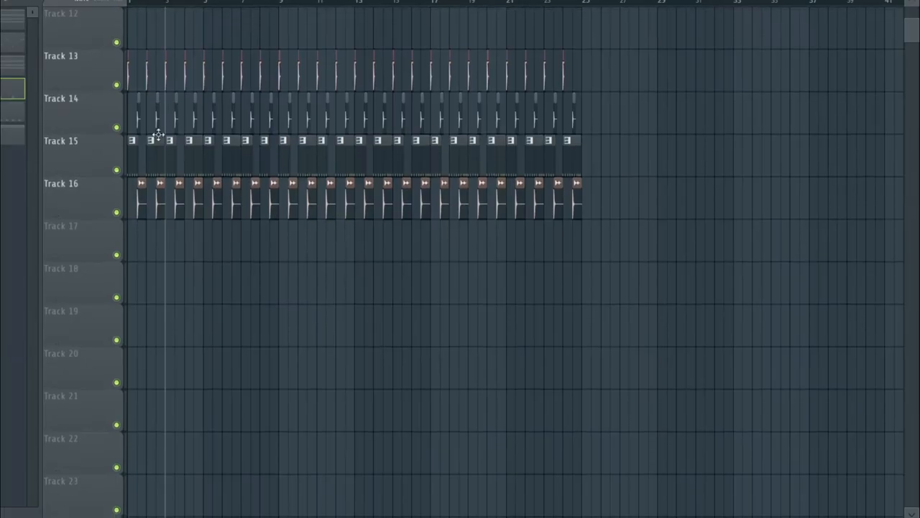
scroll("up", 3)
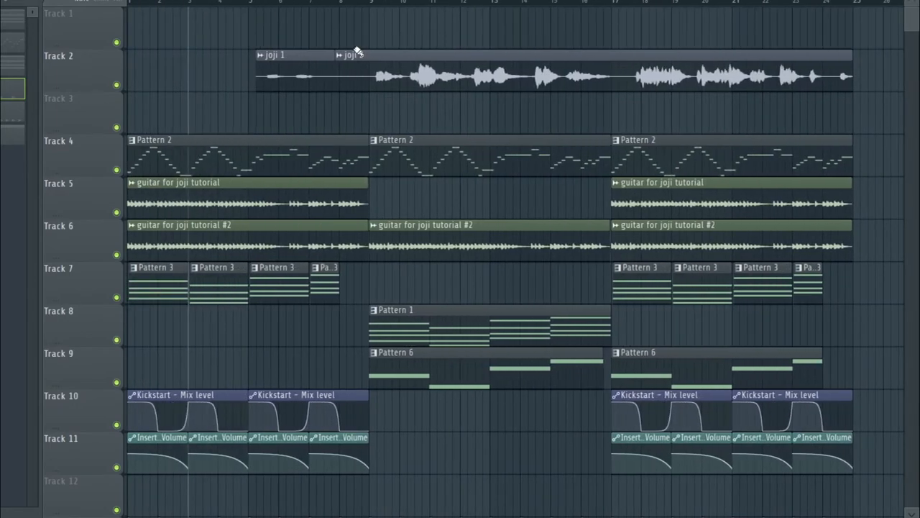
mouse_move(330, 25)
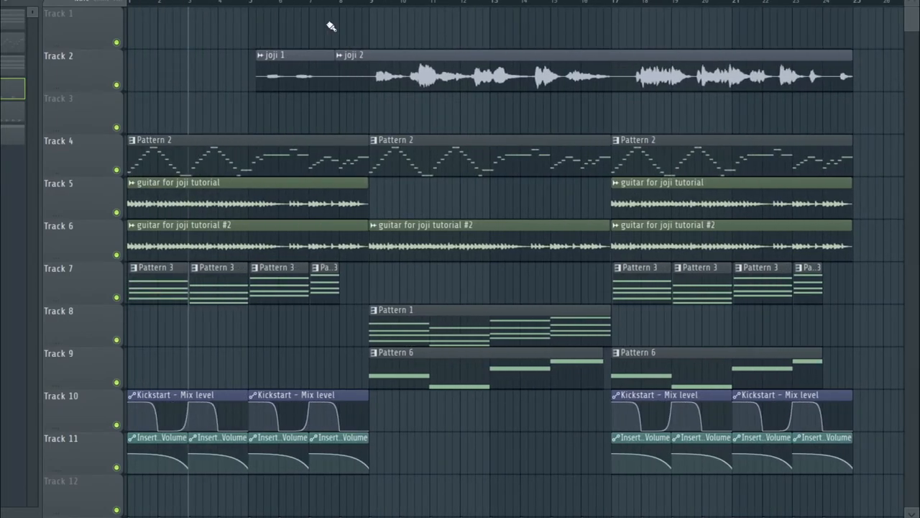
scroll("down", 3)
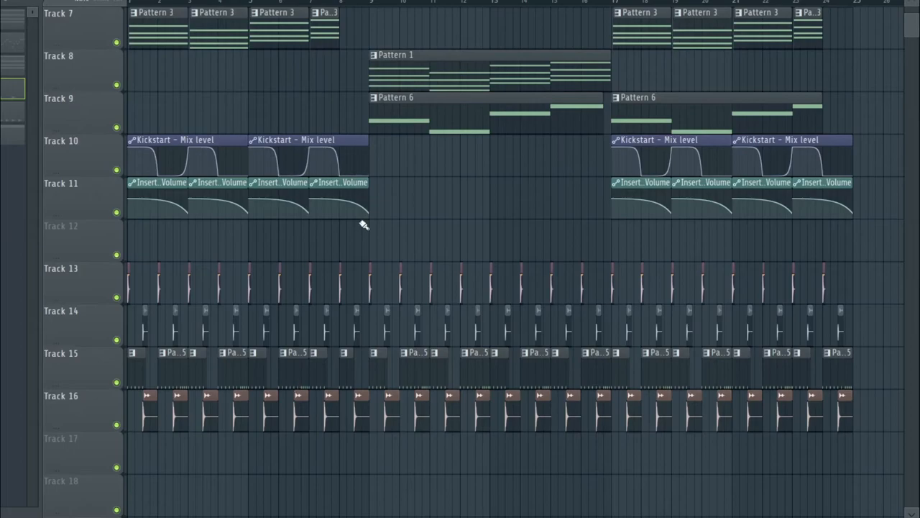
scroll("down", 3)
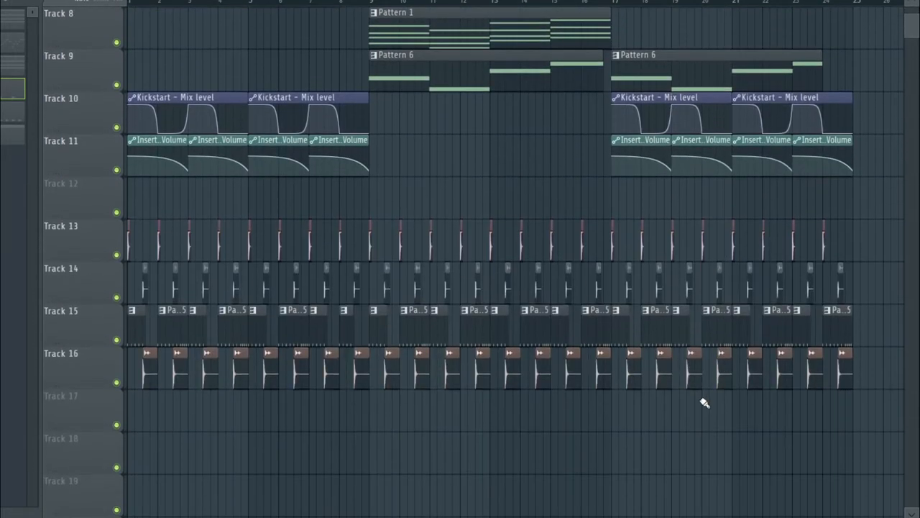
scroll("up", 3)
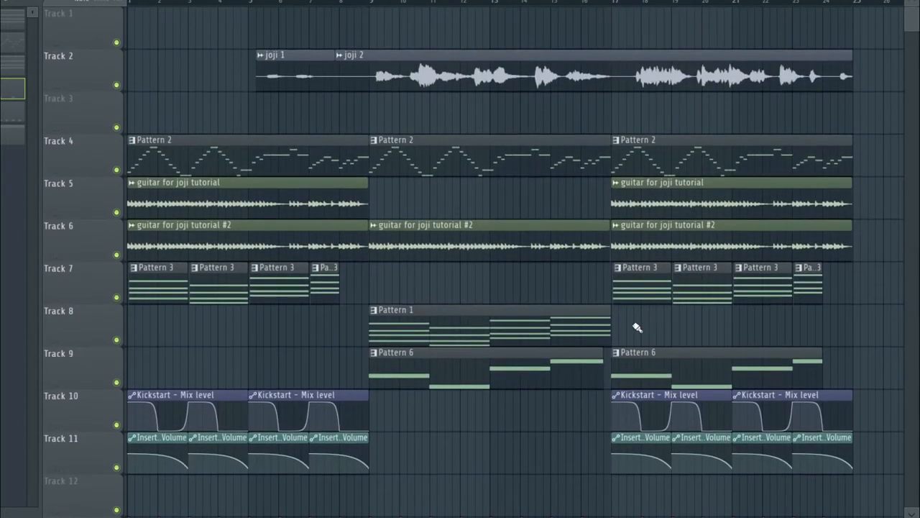
mouse_move(696, 216)
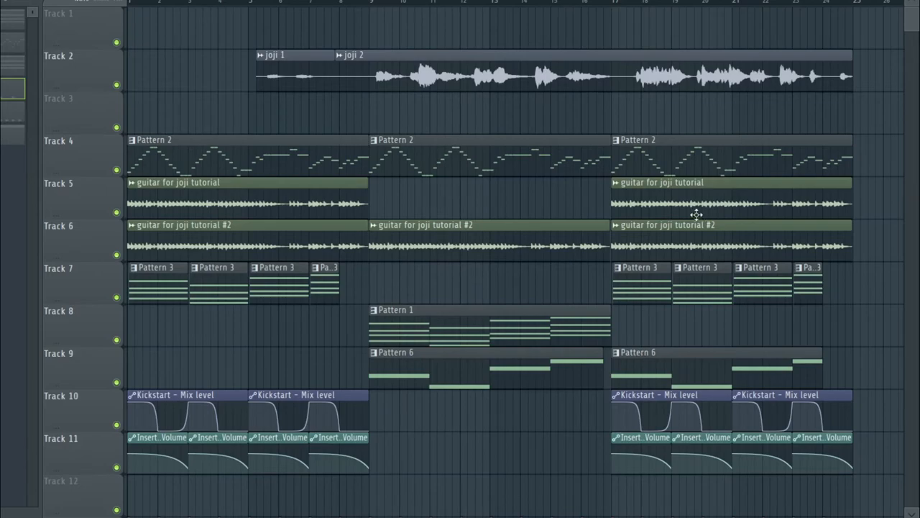
scroll("down", 3)
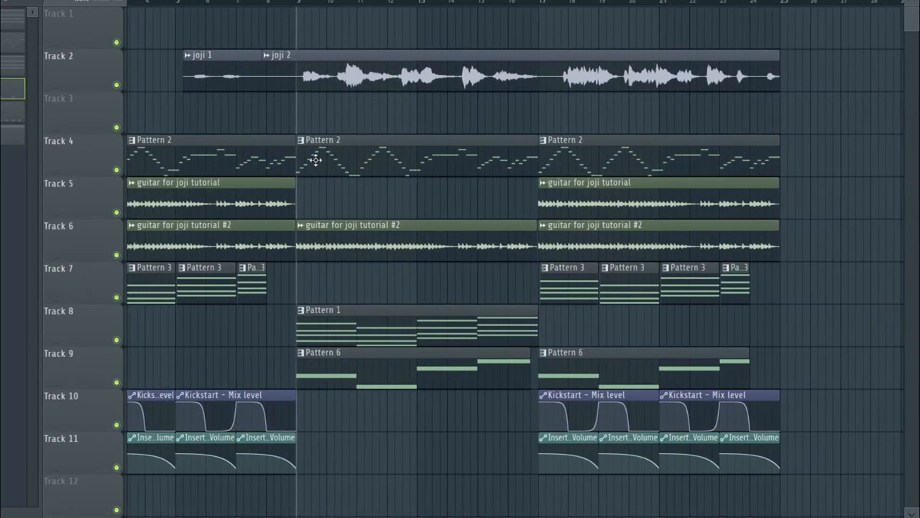
scroll("down", 3)
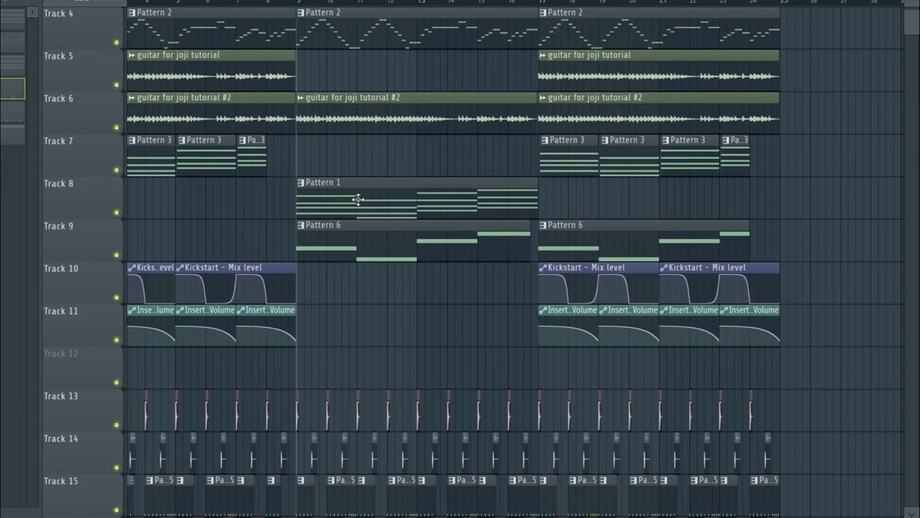
scroll("down", 3)
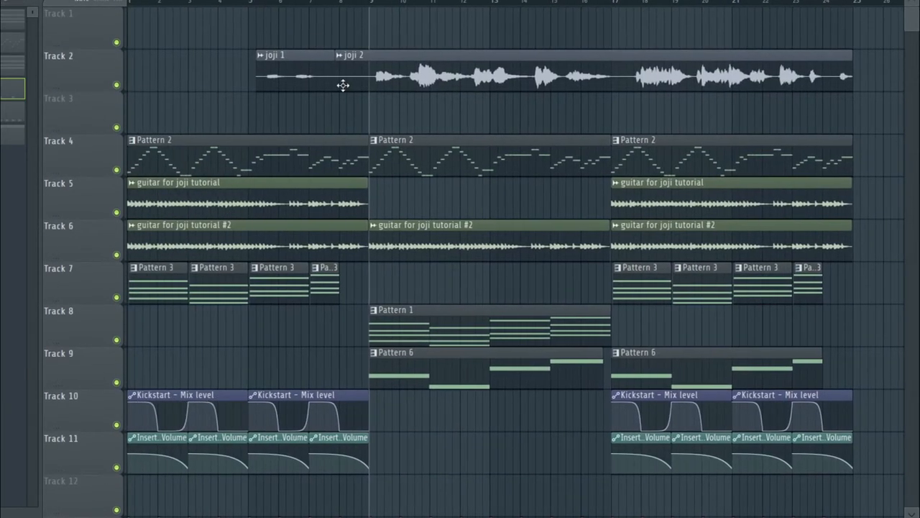
scroll("down", 3)
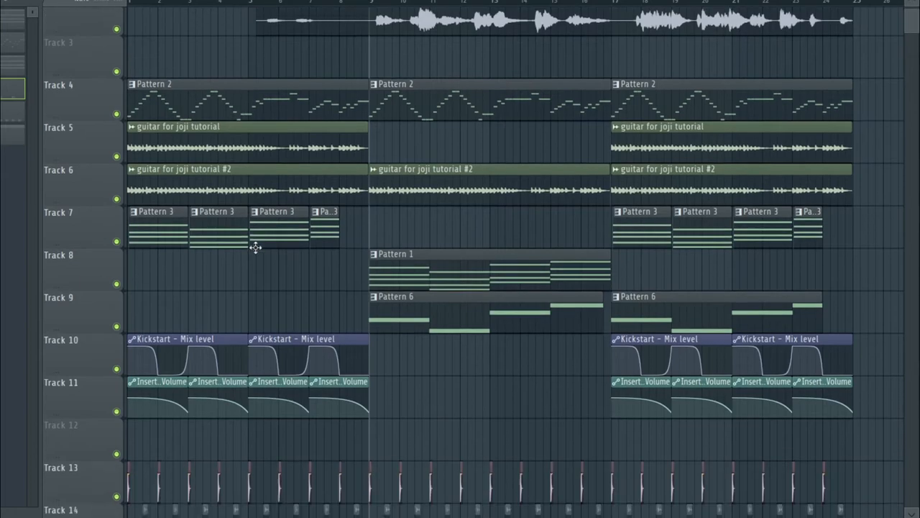
scroll("down", 3)
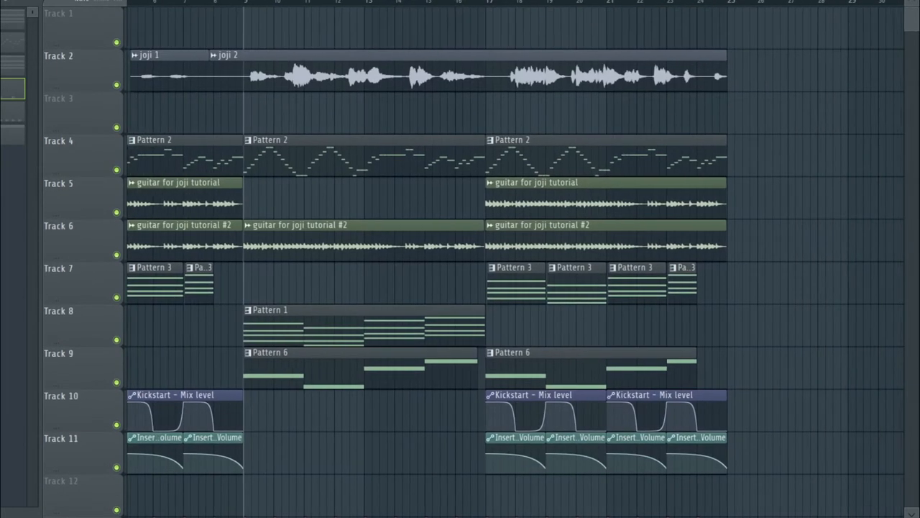
scroll("down", 3)
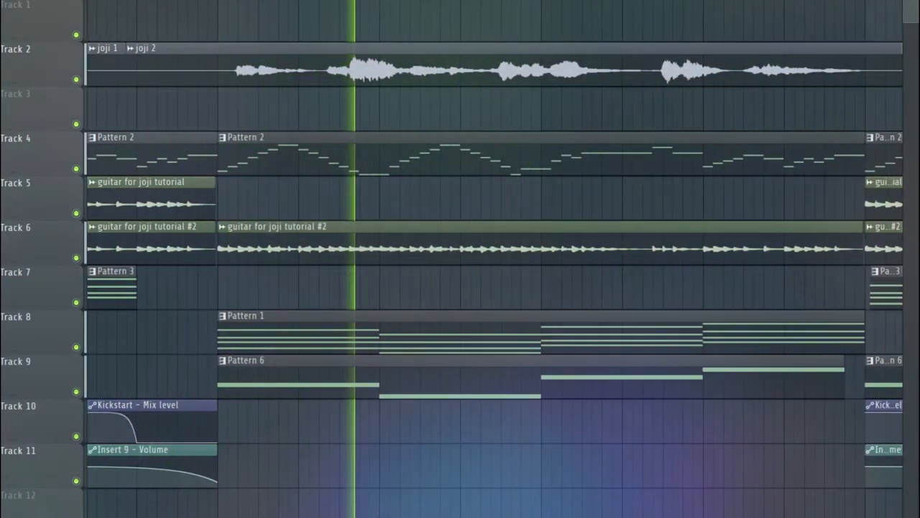
scroll("right", 3)
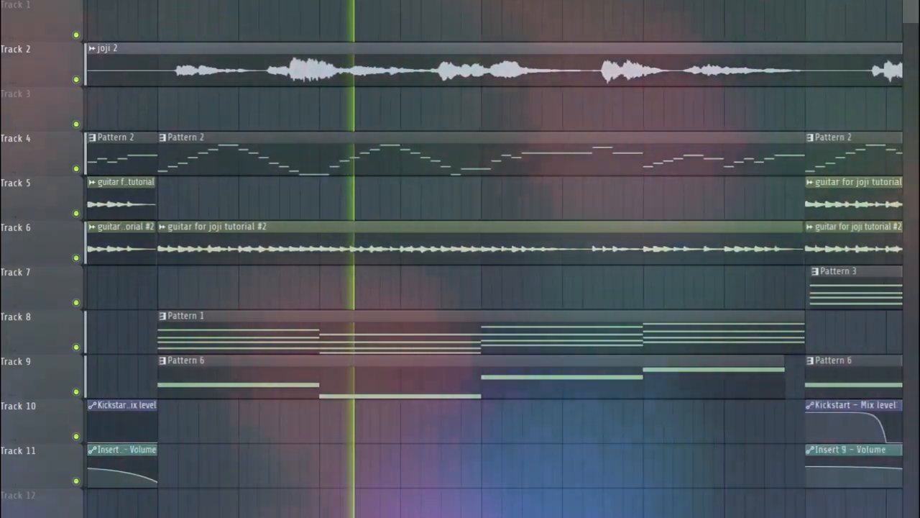
scroll("right", 3)
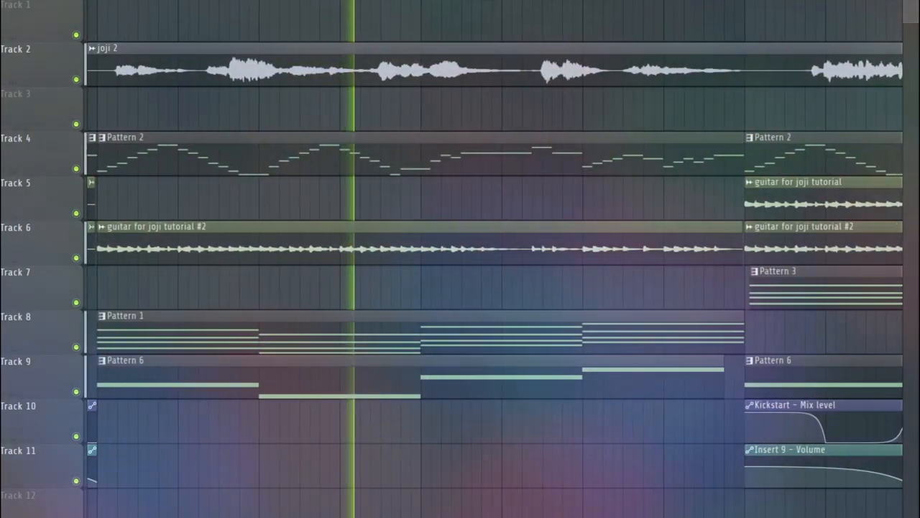
scroll("right", 3)
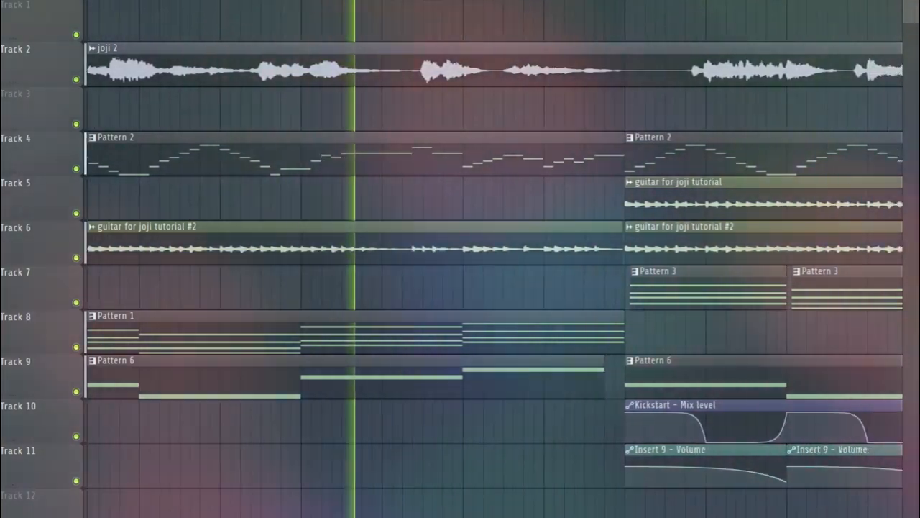
scroll("left", 3)
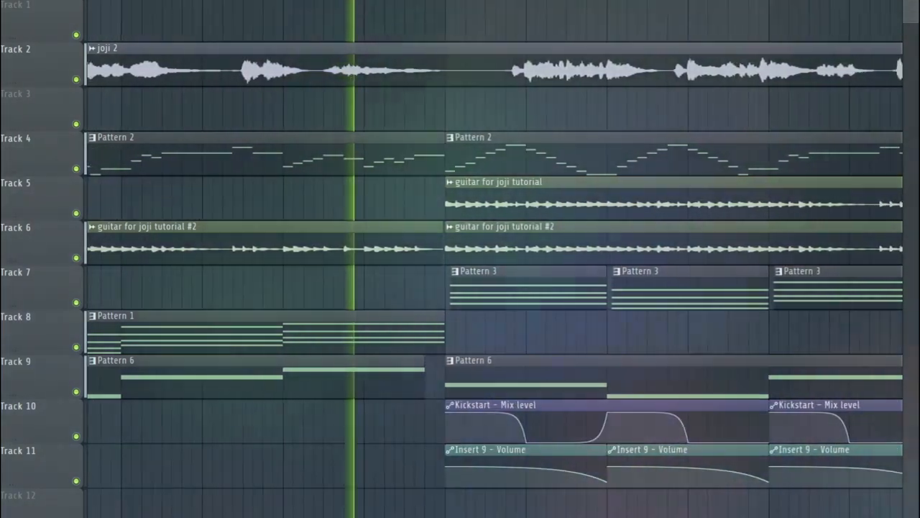
scroll("right", 3)
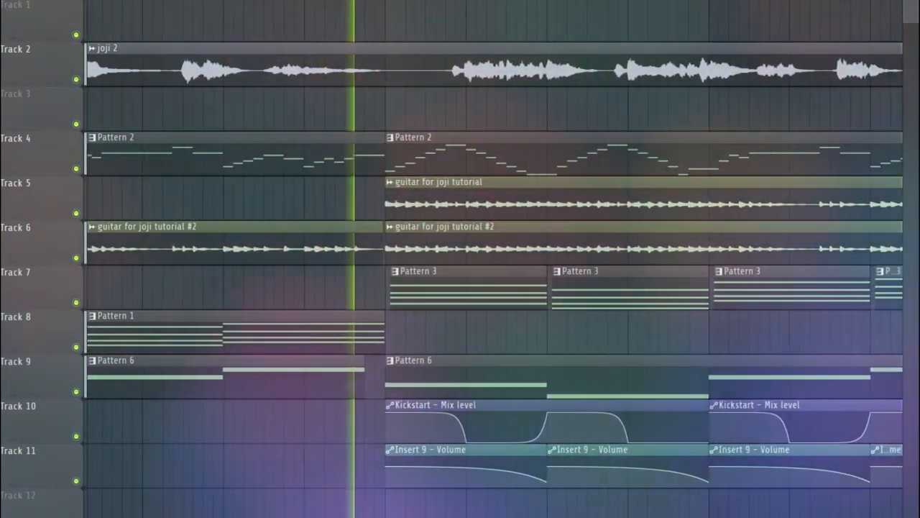